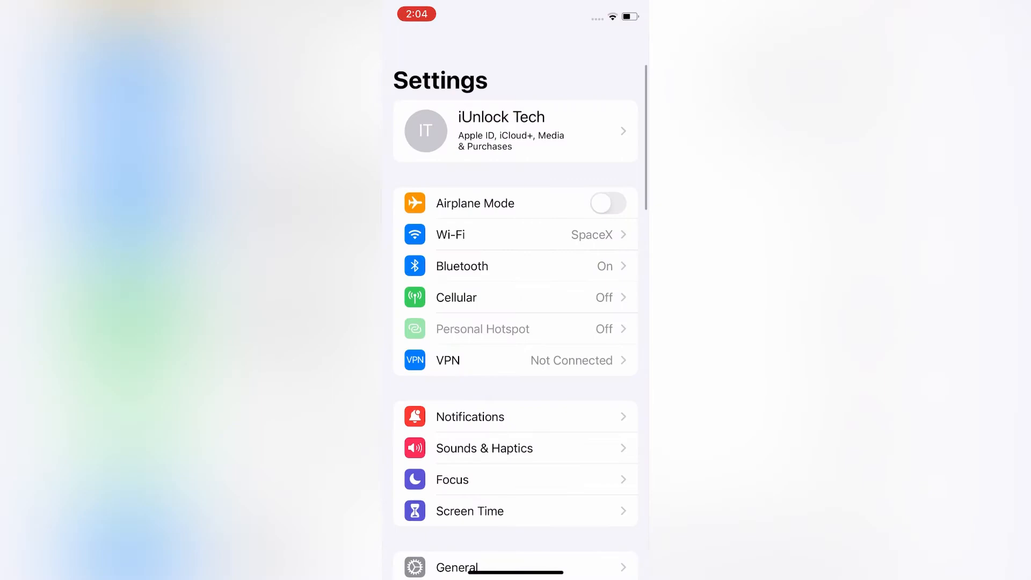
# Open the iOS 16 Beta Software Profile from General > VPN & Device Management
pyautogui.scroll(-3)
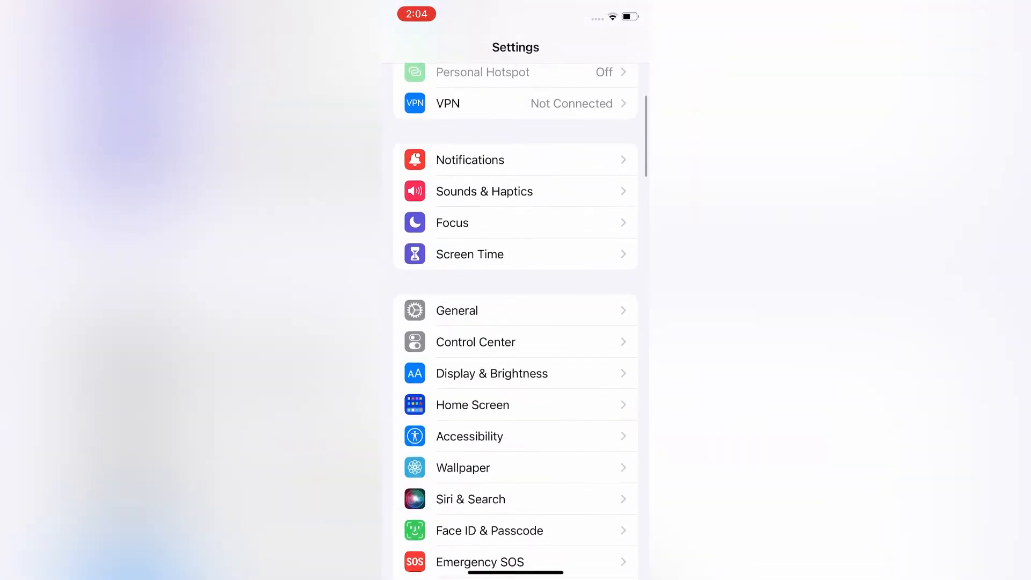
pyautogui.click(456, 311)
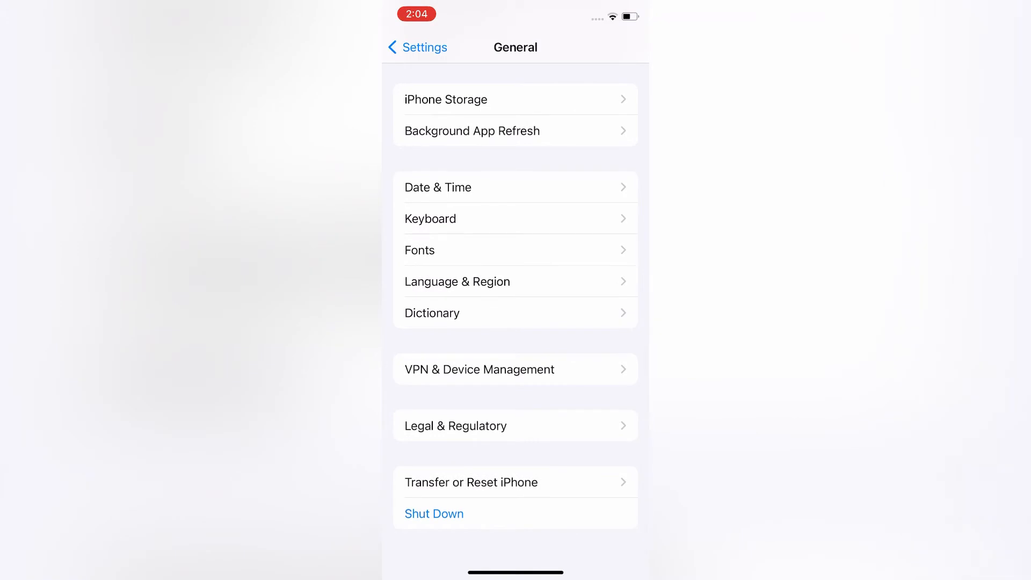
pyautogui.click(516, 369)
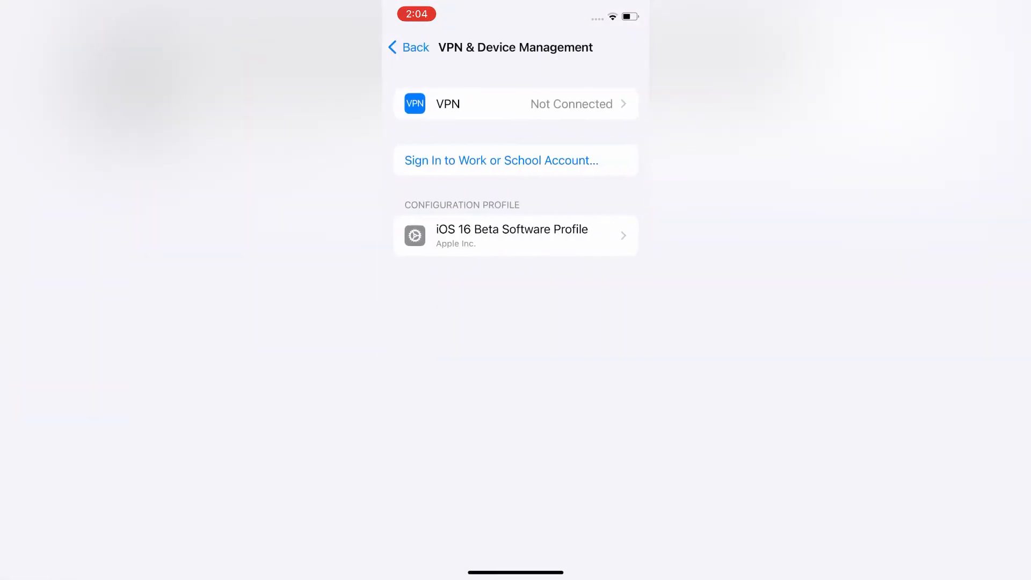
pyautogui.click(515, 235)
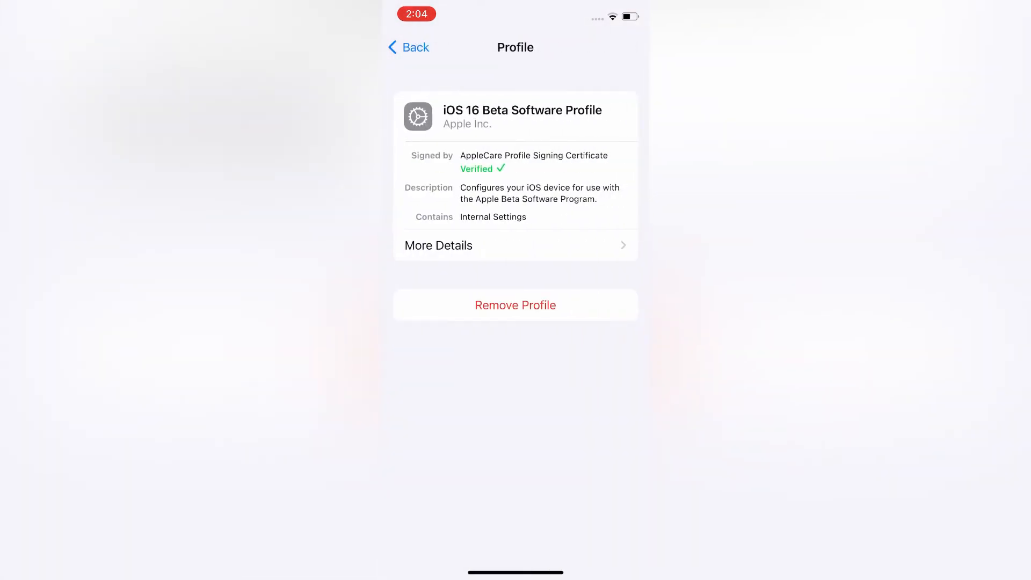
# Leave the beta profile details and reopen the General page listing Software Update
pyautogui.click(515, 305)
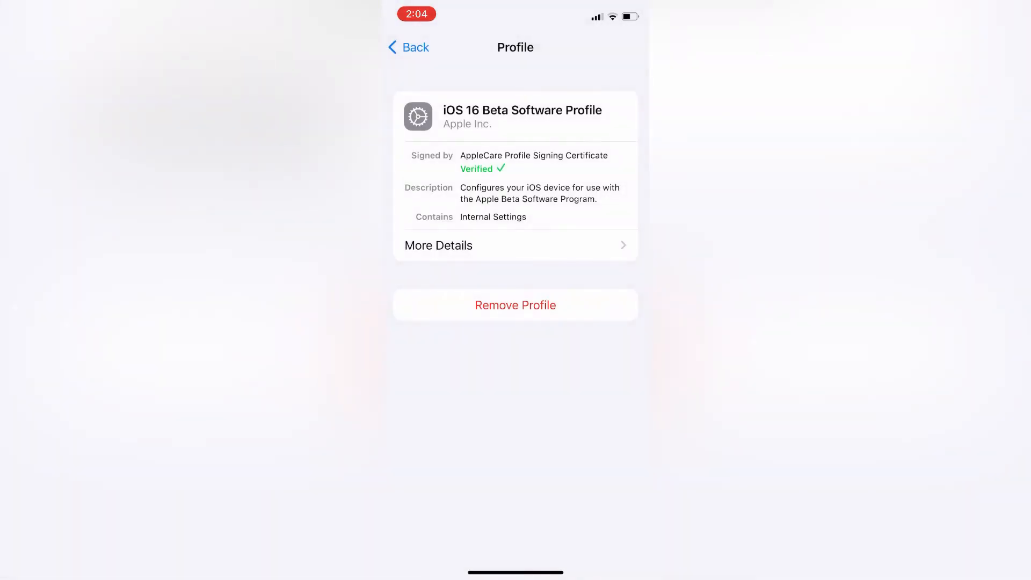
pyautogui.click(407, 48)
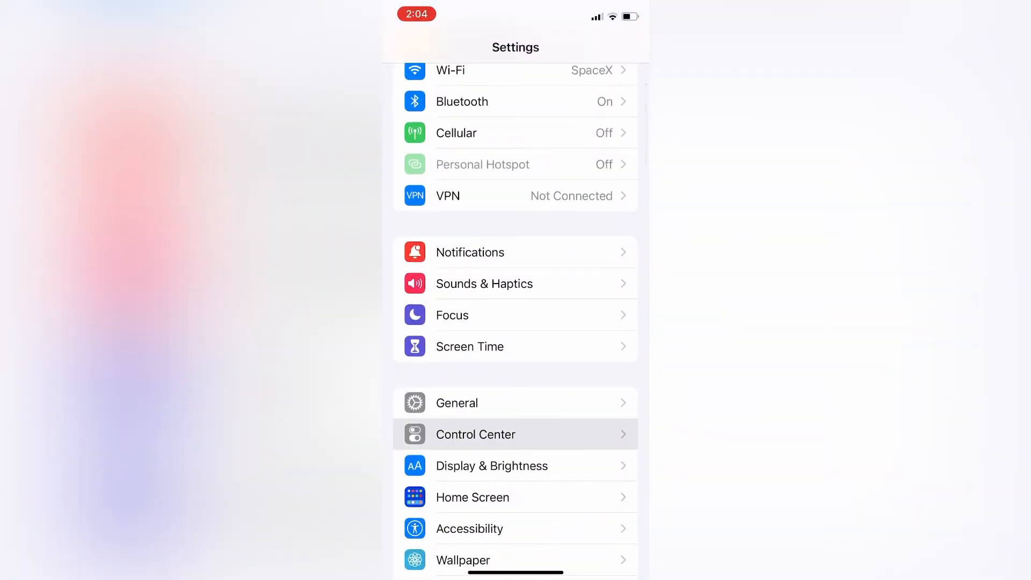
pyautogui.click(456, 403)
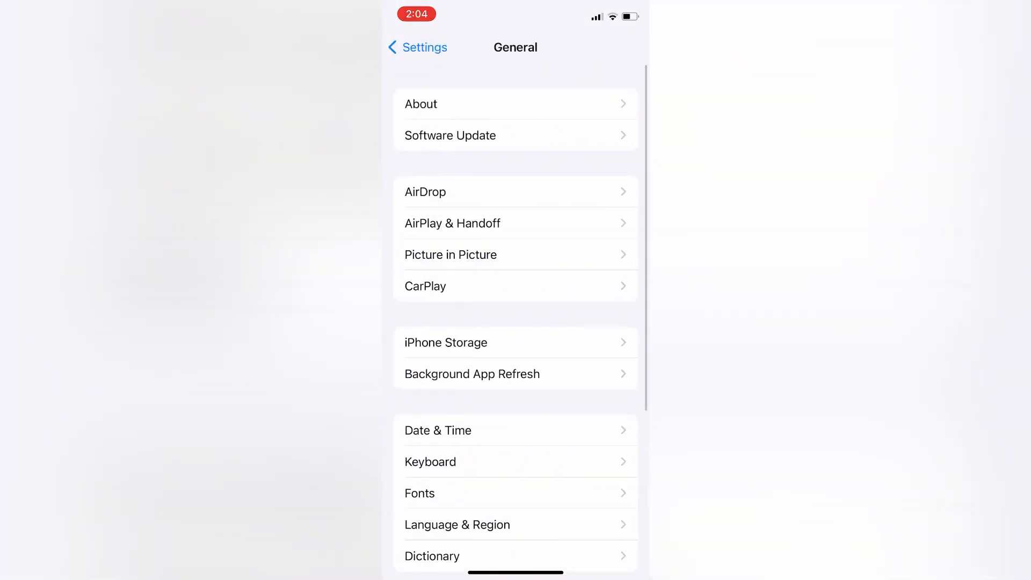